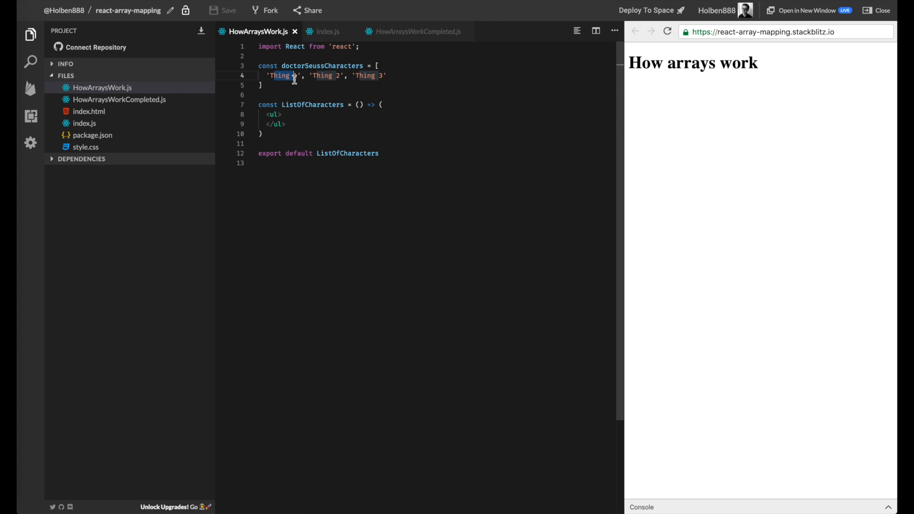
Add a hardcoded <li>Thing 1</li> item on a new line right after <ul>
click(281, 115)
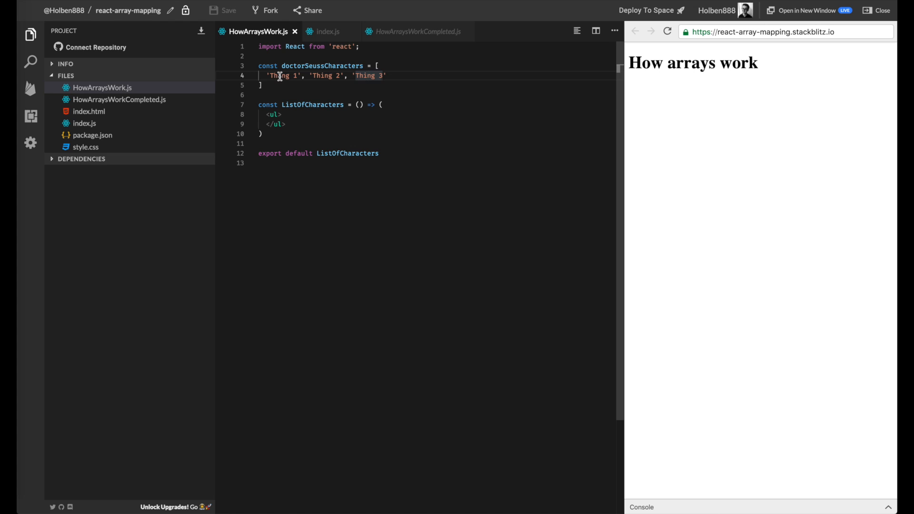
click(282, 114)
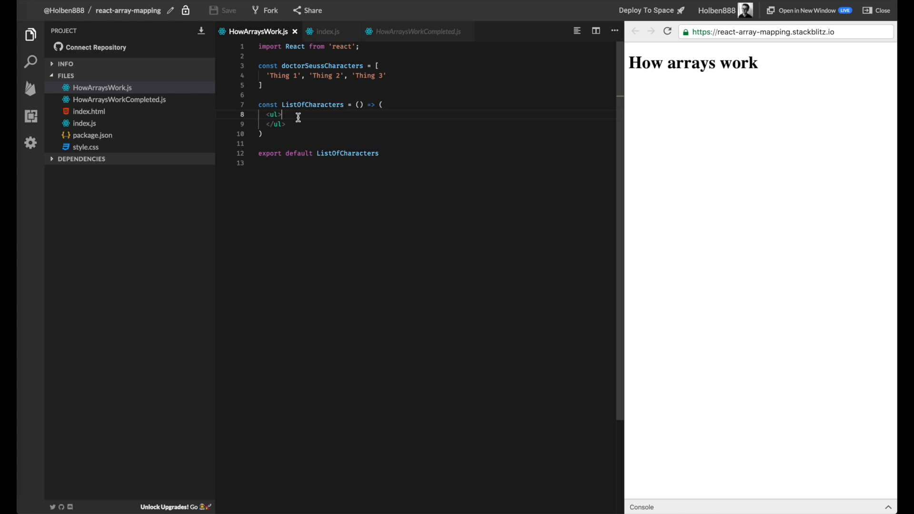
mouse_move(692, 112)
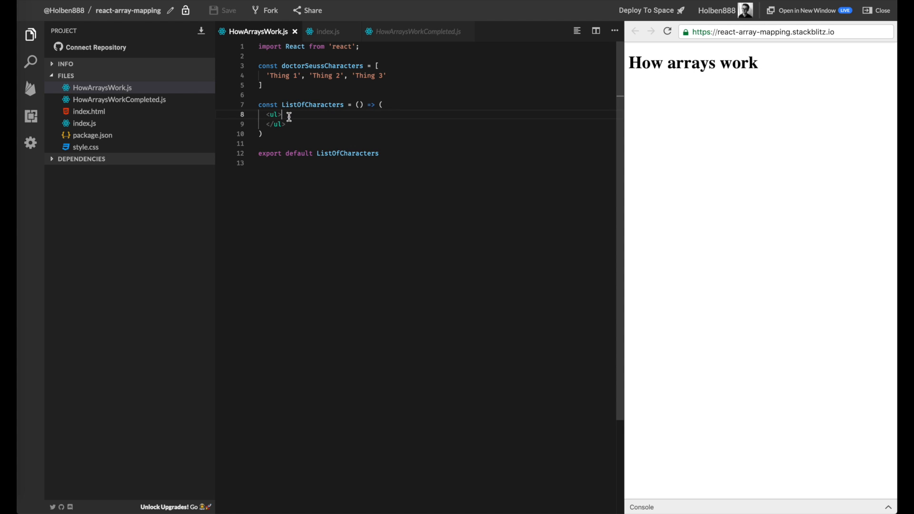
mouse_move(299, 121)
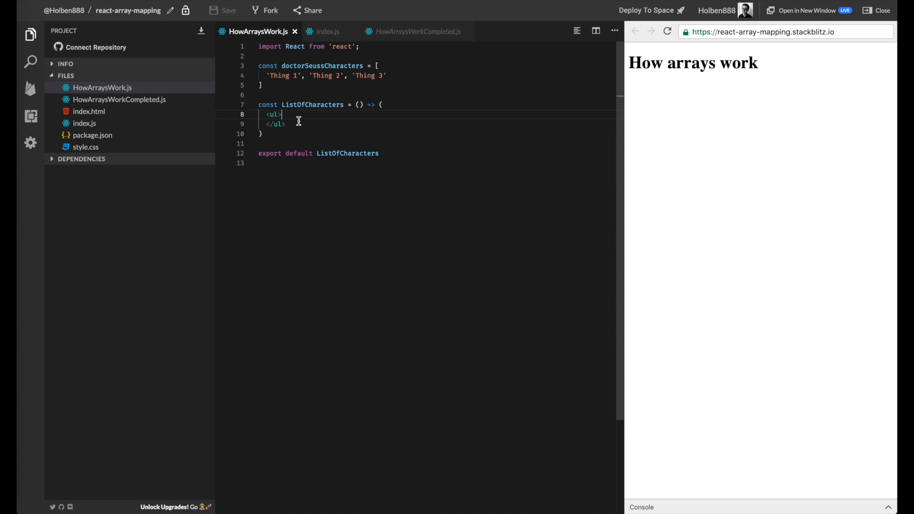
key(Enter)
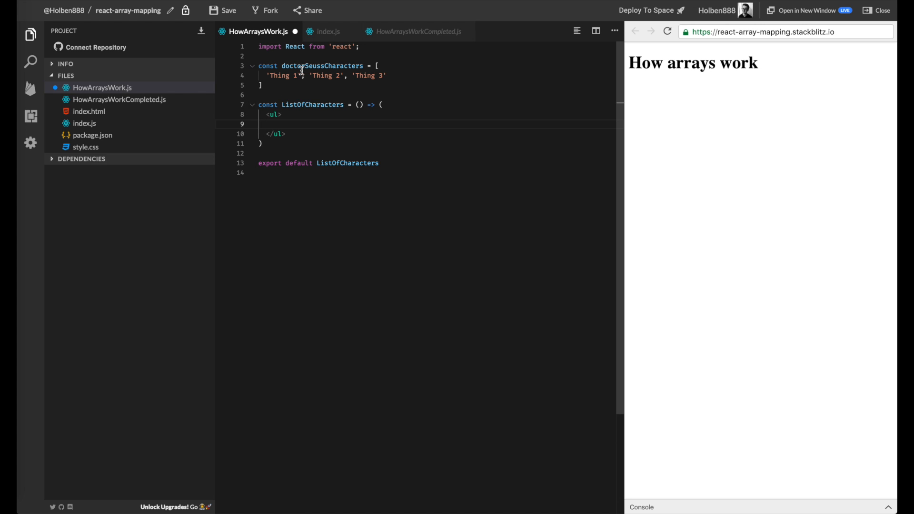
double_click(278, 75)
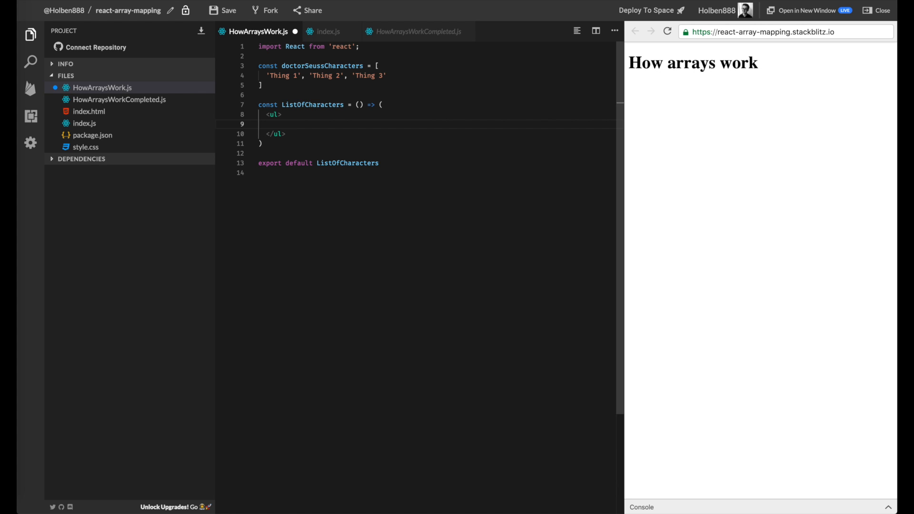
text(<li>)
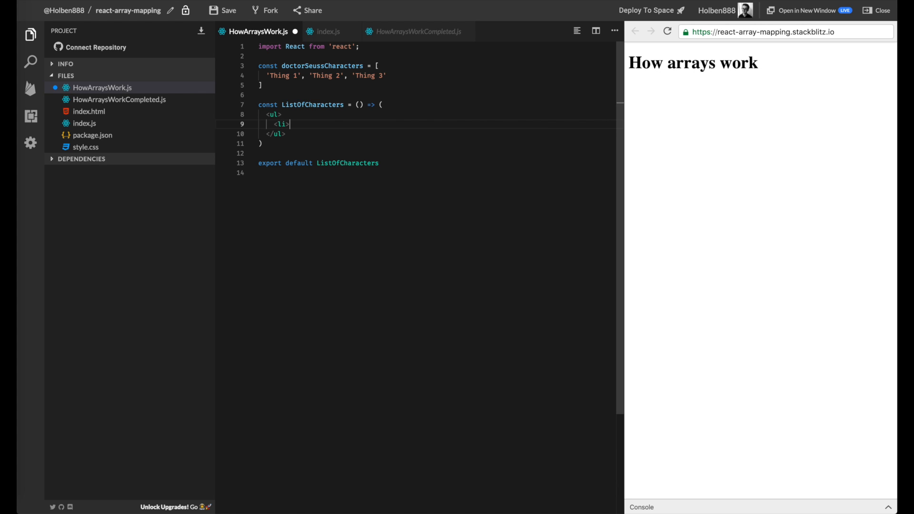
text(</li>)
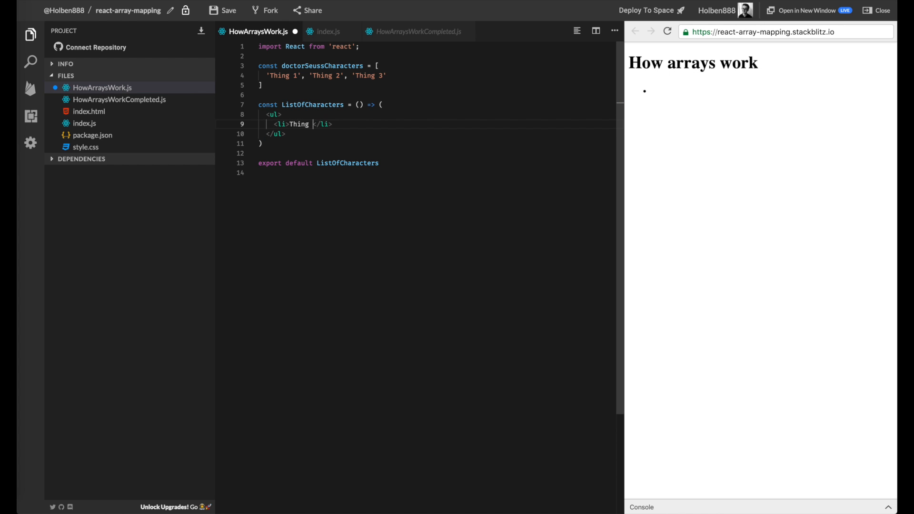
text(1)
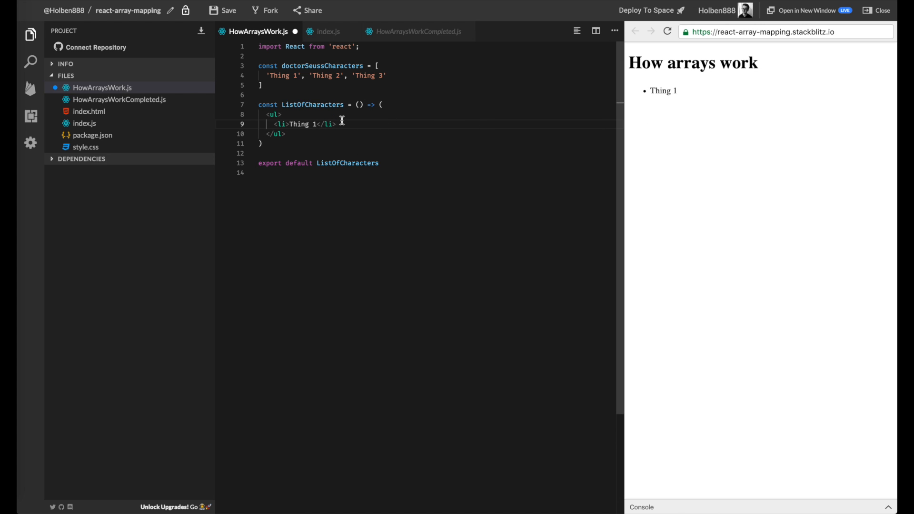
mouse_move(301, 111)
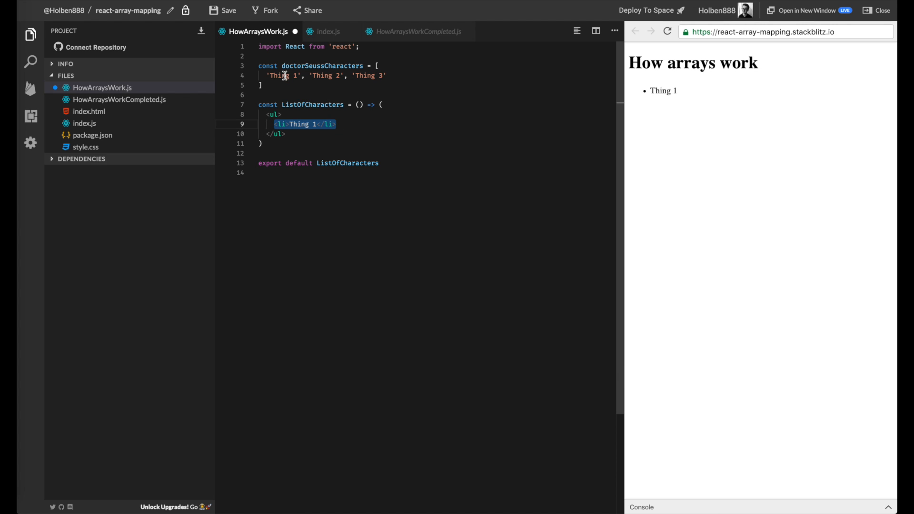
Delete the Thing 1 item and start a const declaration on a blank line below the array
click(353, 124)
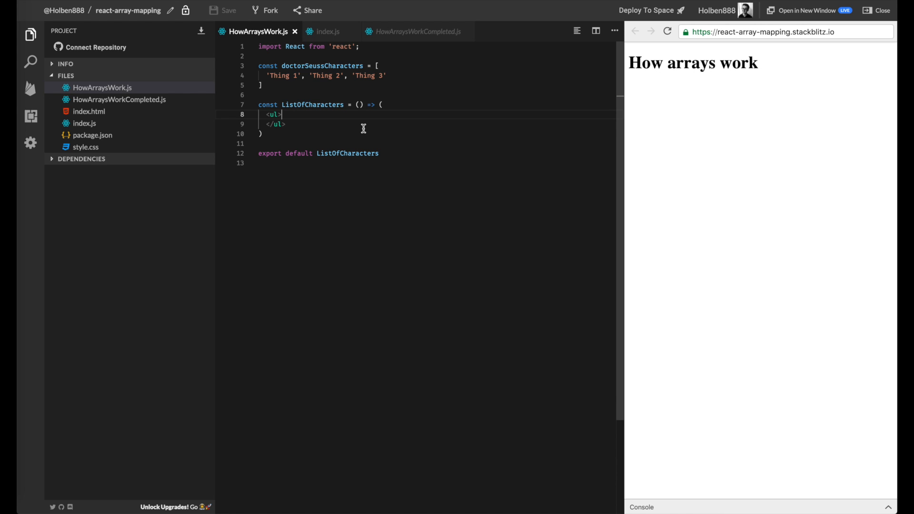
mouse_move(269, 87)
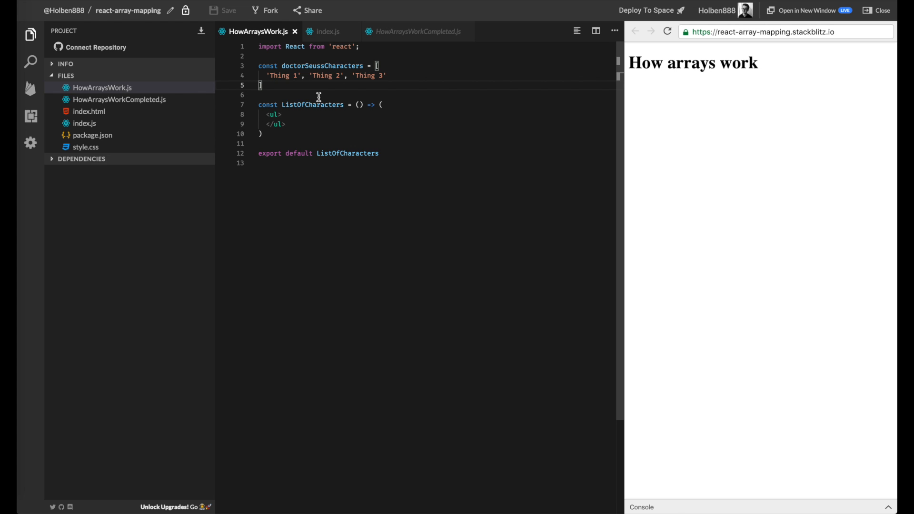
key(enter)
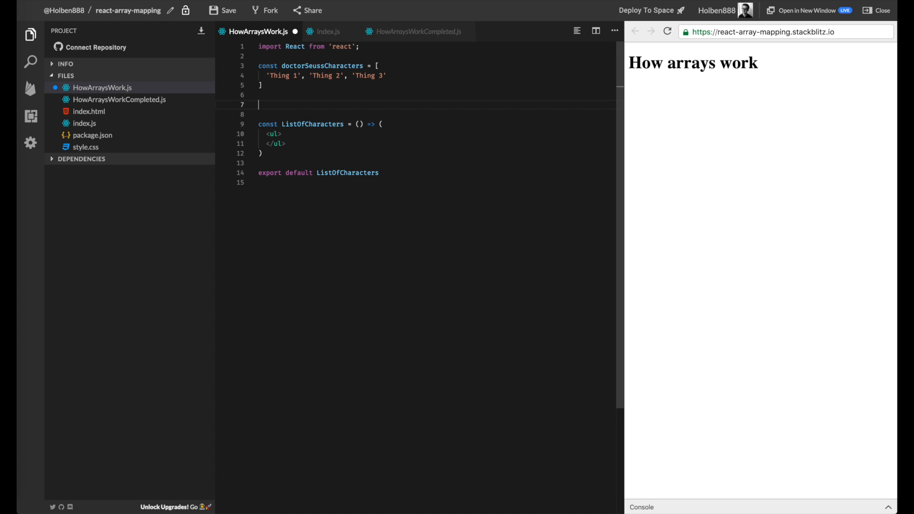
text(const)
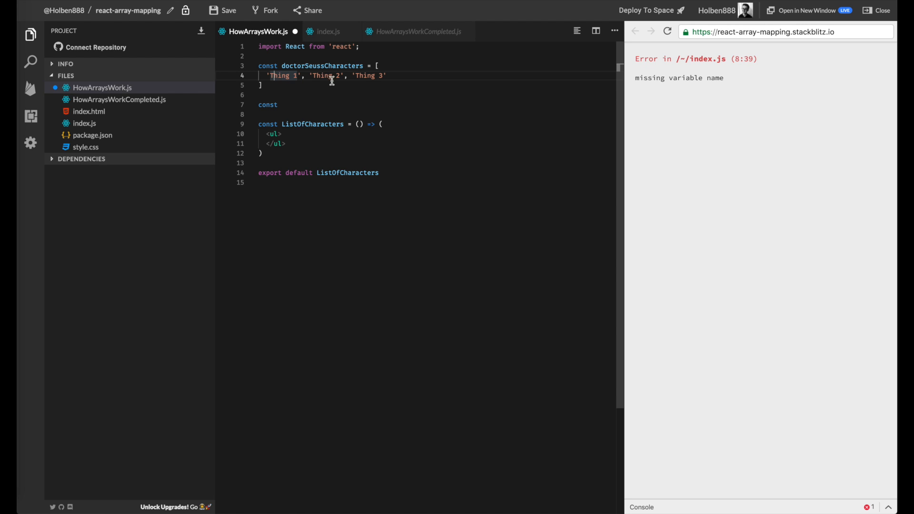
mouse_move(273, 76)
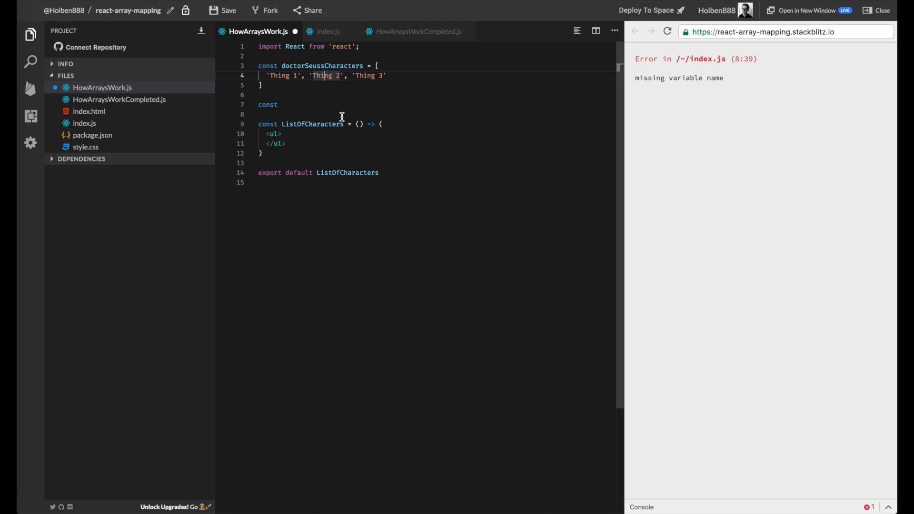
Declare redSeussCharacters as doctorSeussCharacters.map returning 'Red ' + character, and save
click(283, 104)
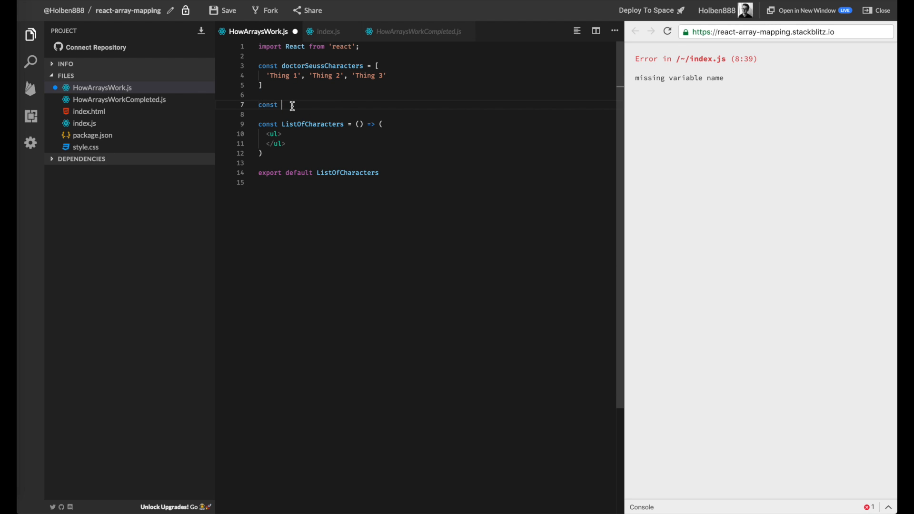
mouse_move(353, 124)
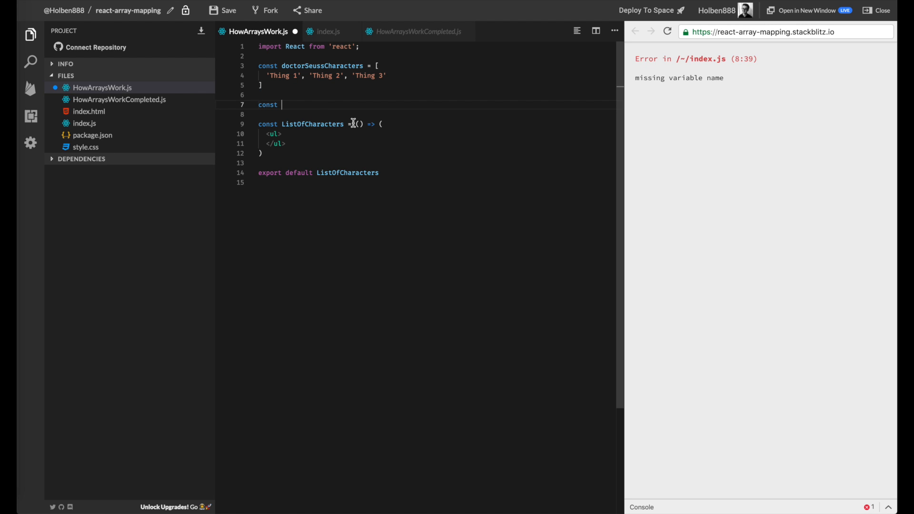
text(colored)
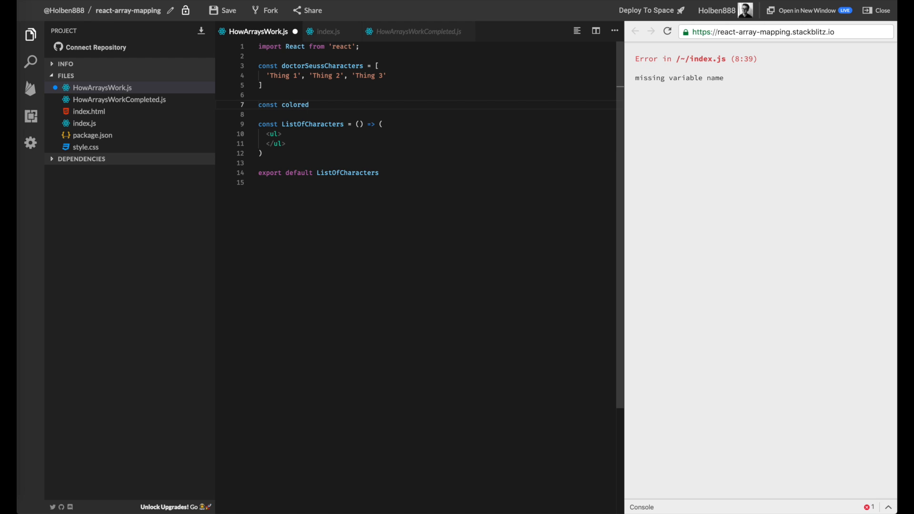
text(SeussCharacters)
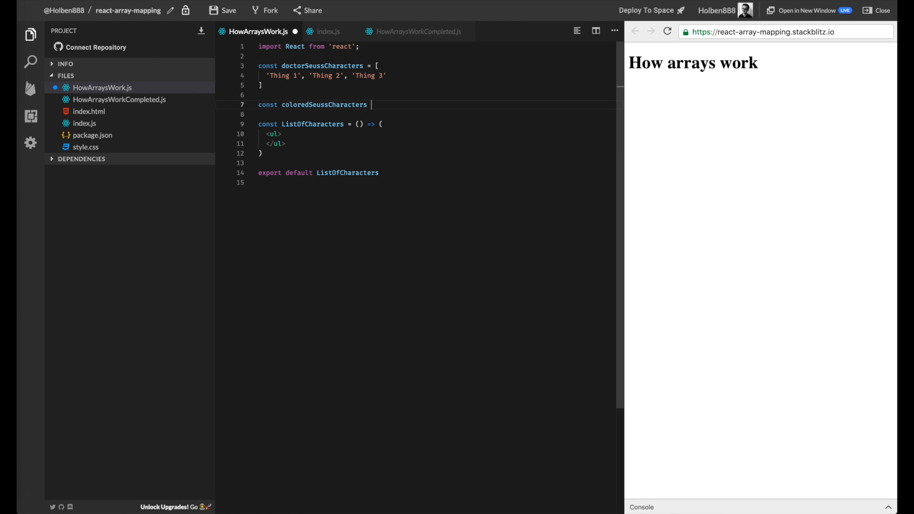
text(= doctorSeussCharacters.map()
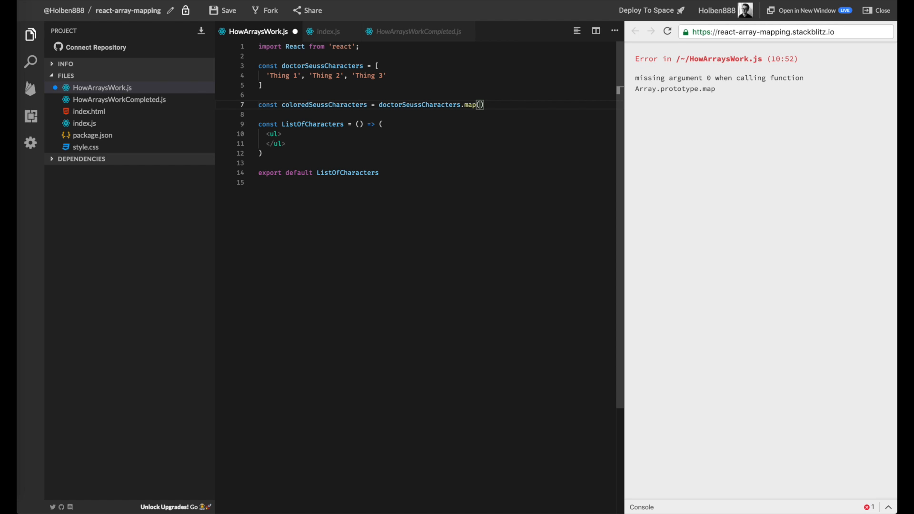
text(character =>)
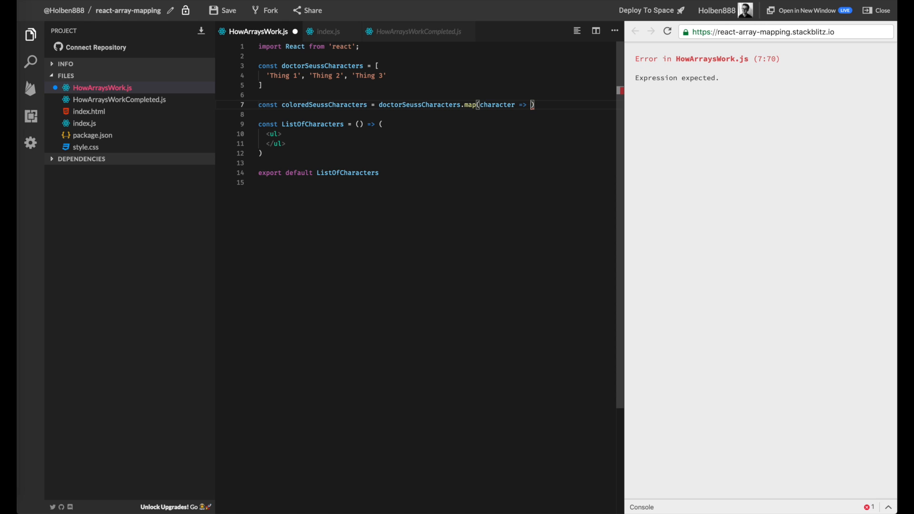
text({)
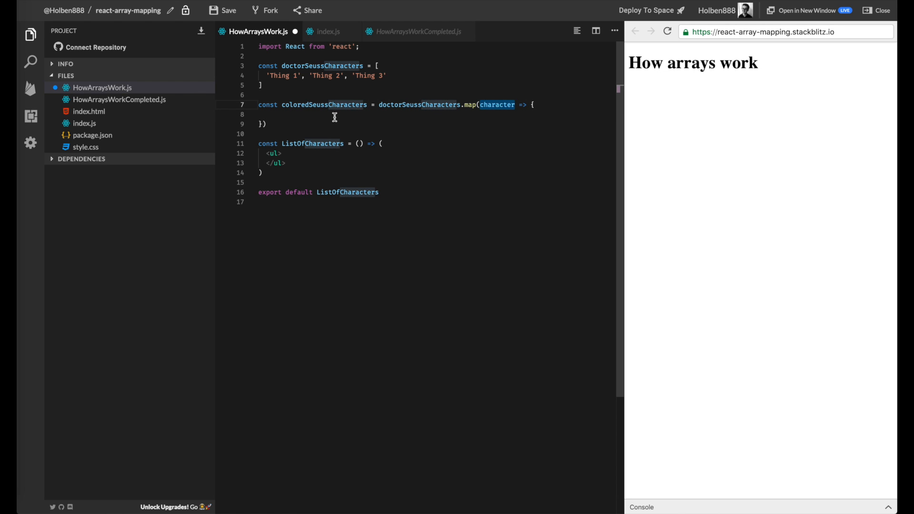
text(return)
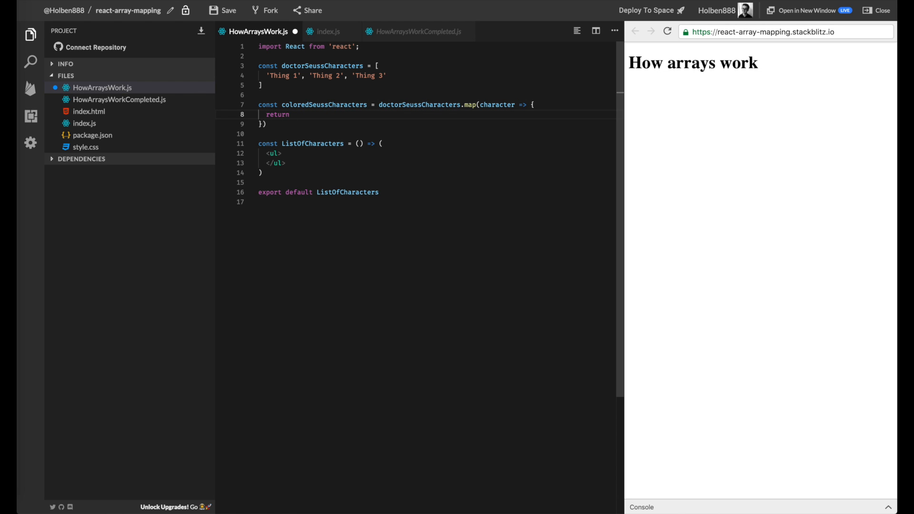
text('')
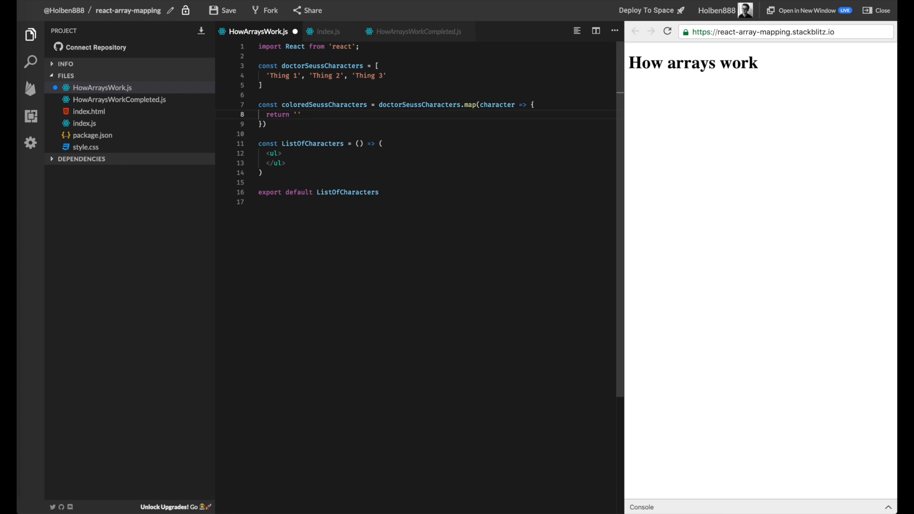
text(Red)
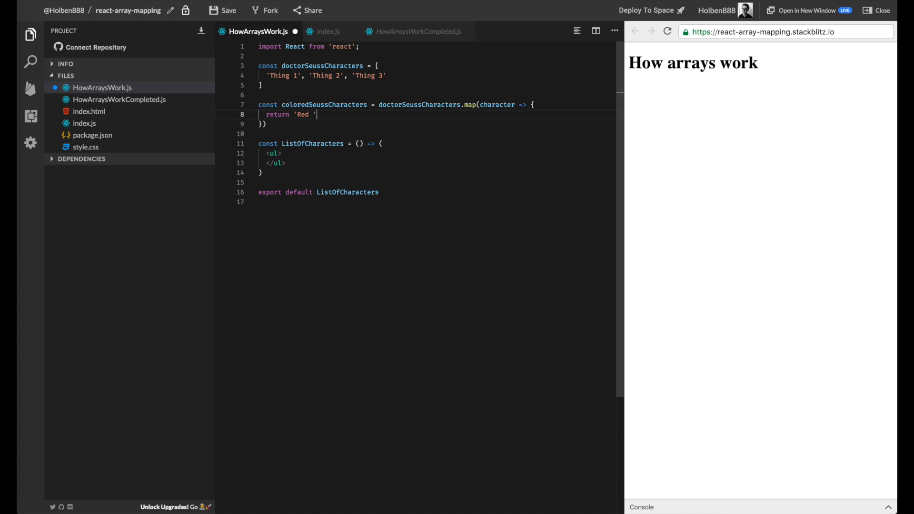
text(+ chara)
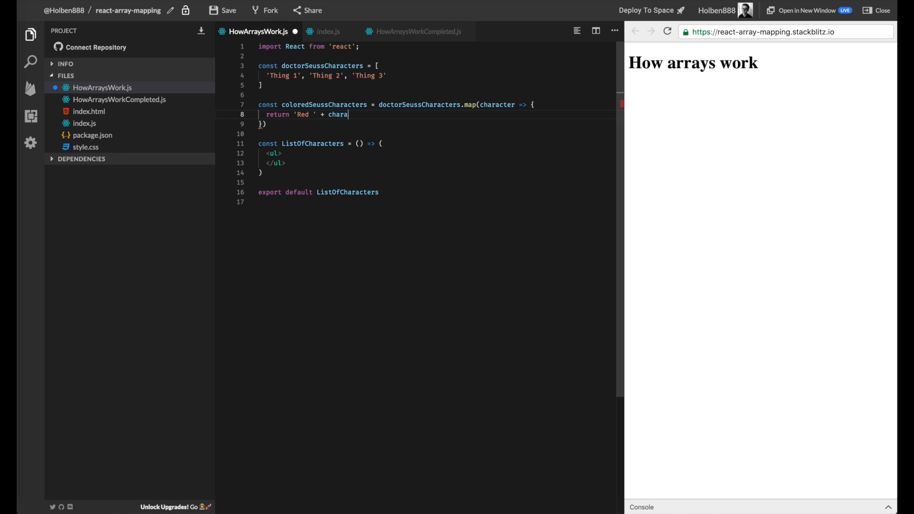
text(cter)
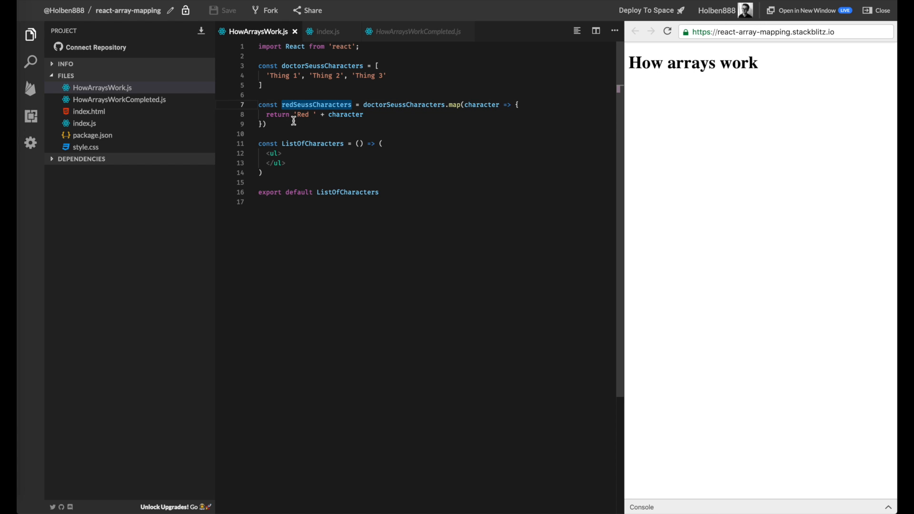
Add console.log(redSeussCharacters) and expand the logged Red Thing 1–3 array in the console
key(enter)
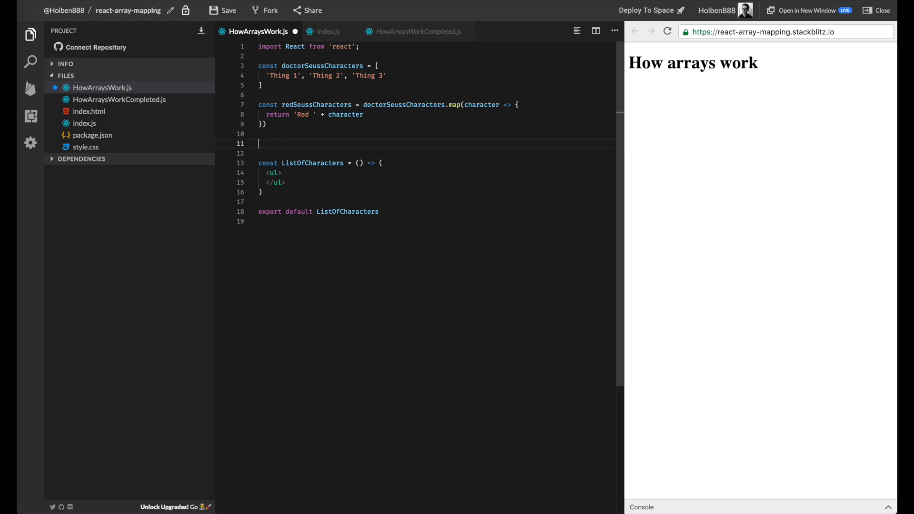
text(console.log(redSeussCharacters))
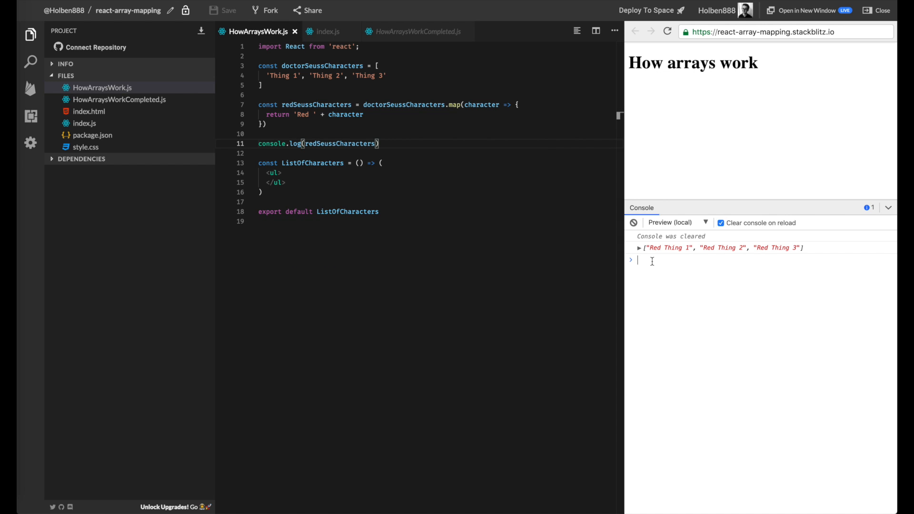
click(639, 247)
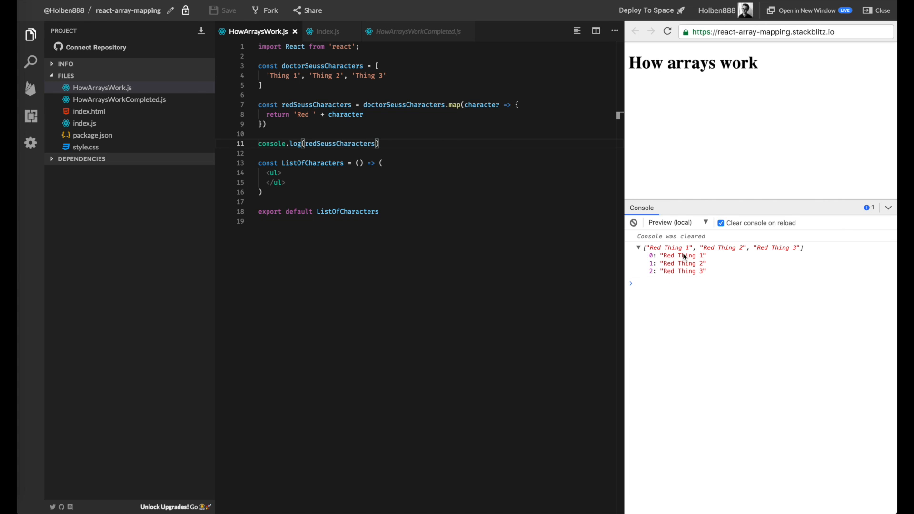
mouse_move(685, 258)
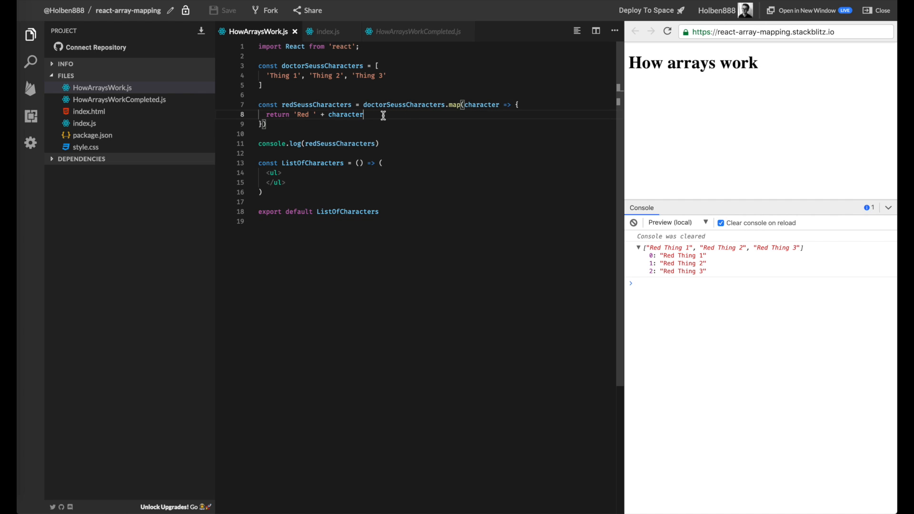
Change the map callback's return value to <li>{character}</li> and save
key(Backspace)
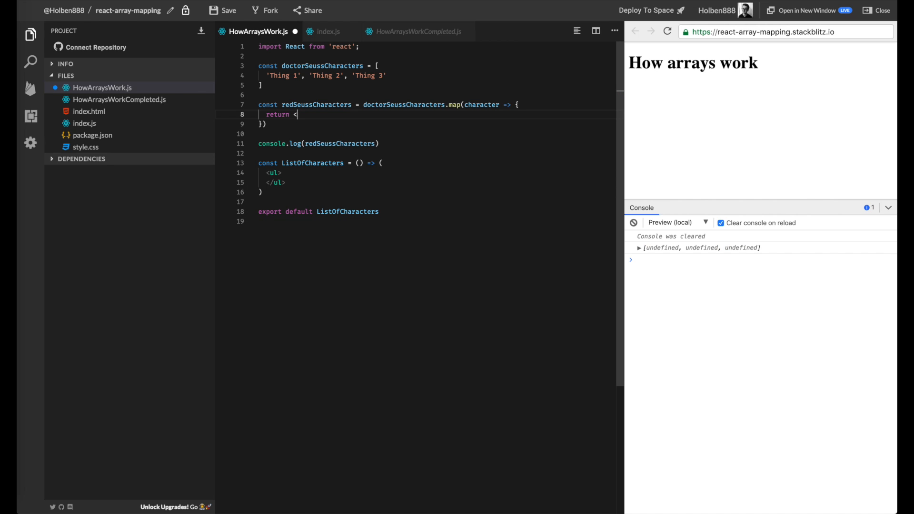
text(li>)
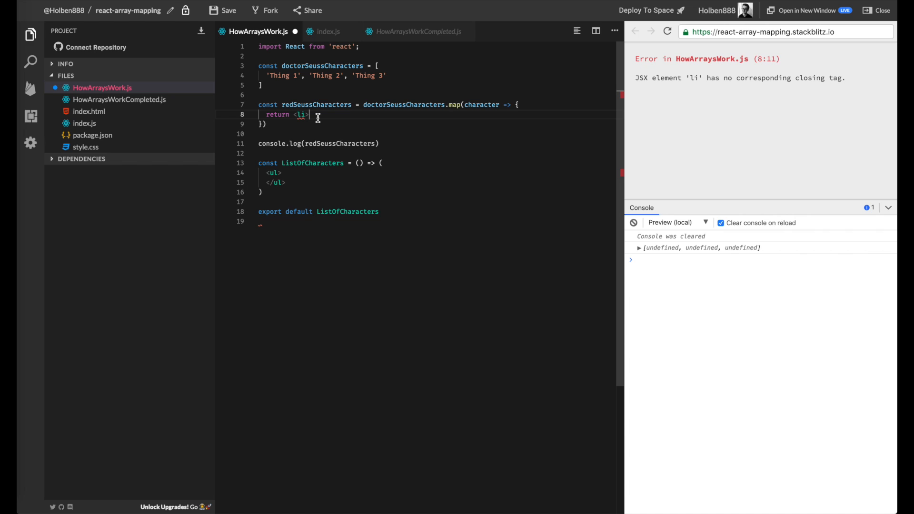
text(</li>)
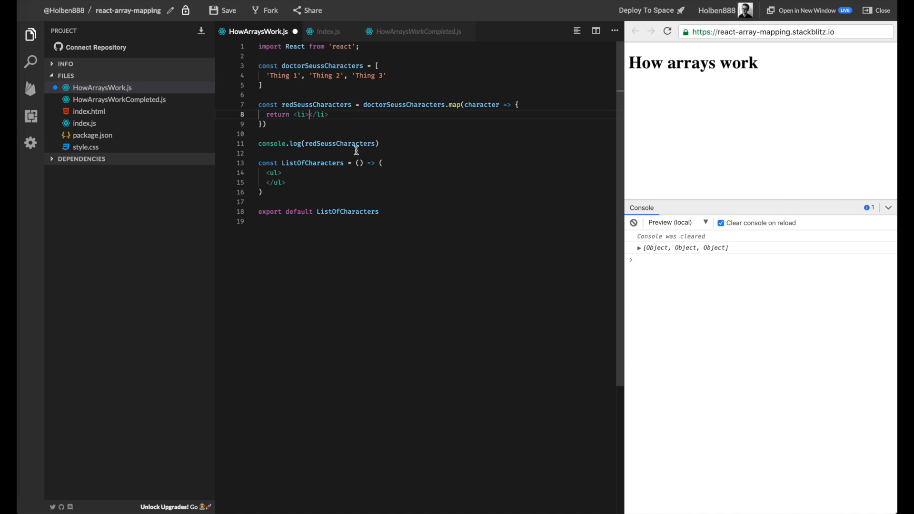
mouse_move(304, 115)
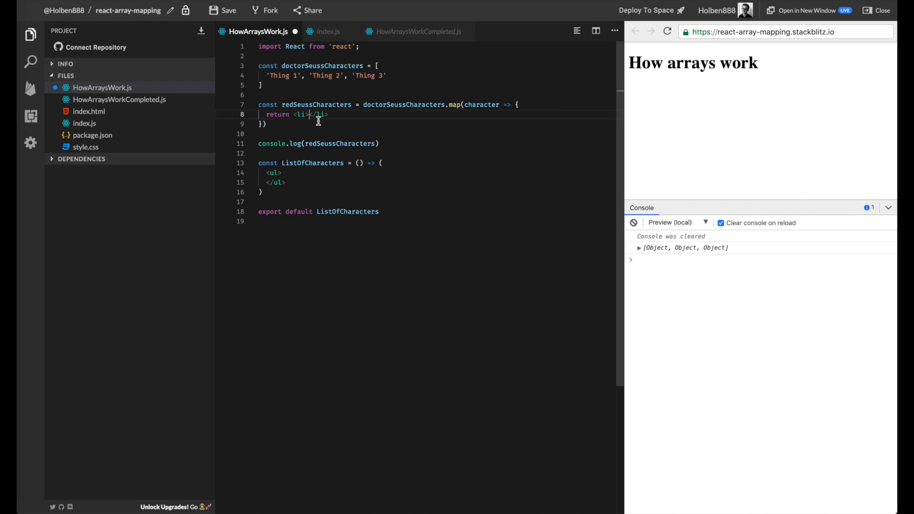
text({character)
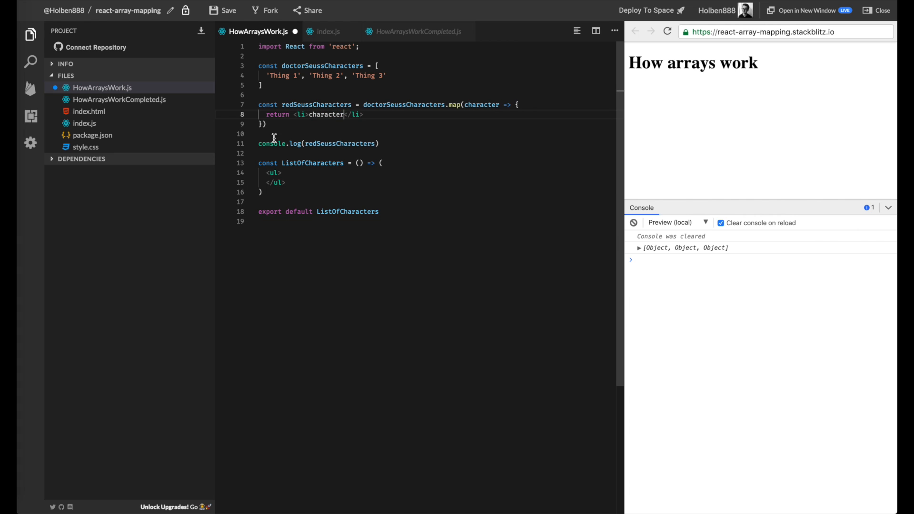
mouse_move(387, 186)
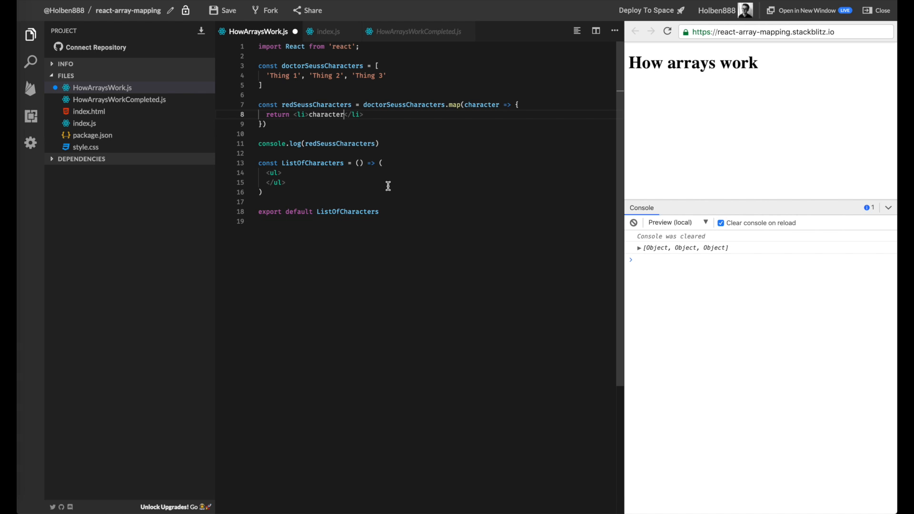
text({character})
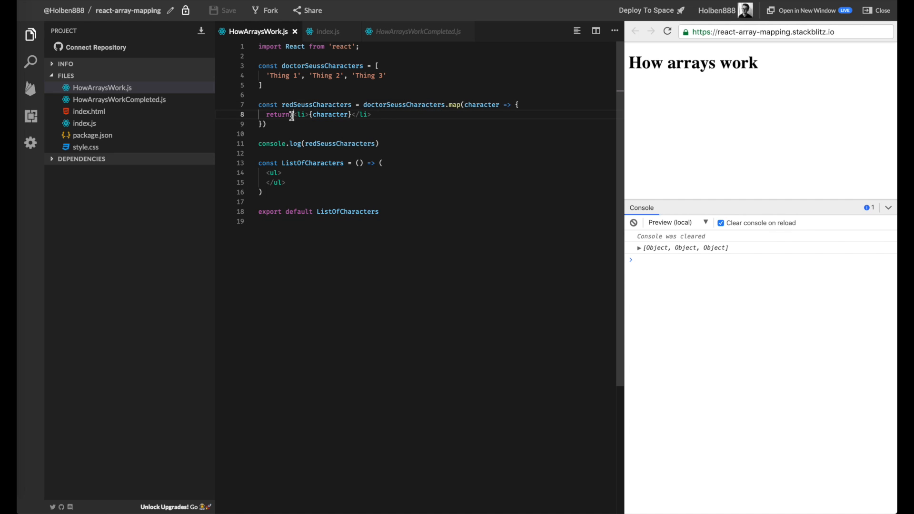
mouse_move(439, 135)
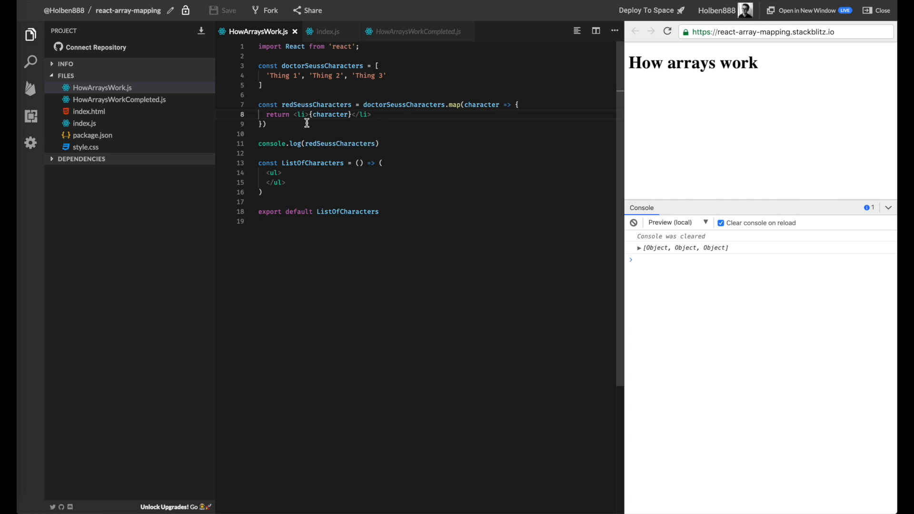
mouse_move(302, 119)
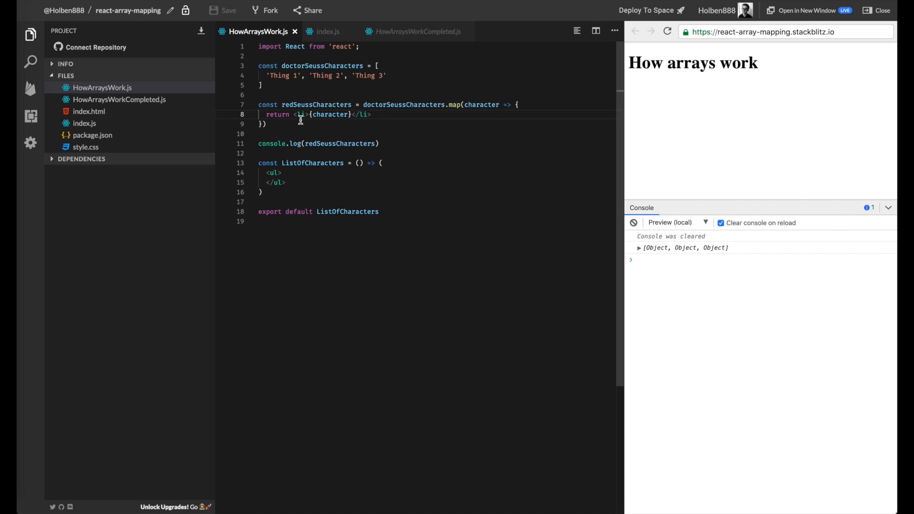
mouse_move(671, 275)
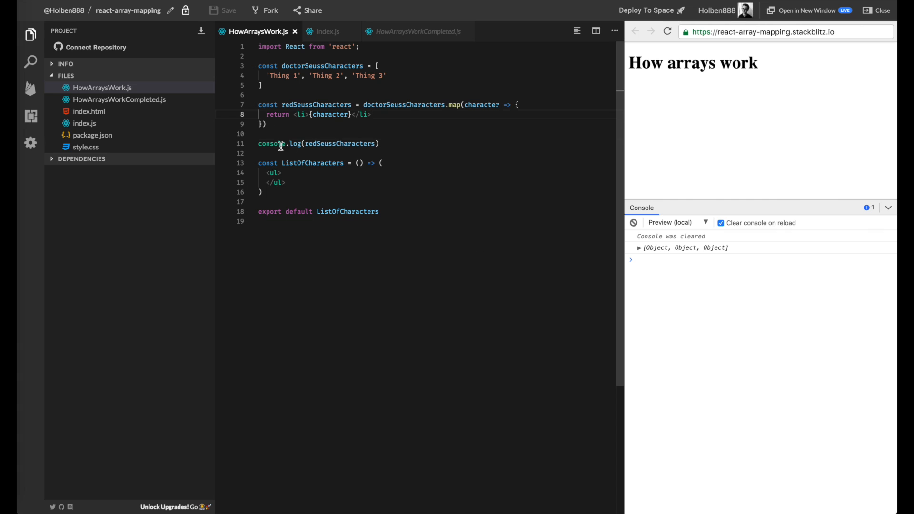
Expand the logged array, inspect the first li object's props, then collapse everything
click(378, 143)
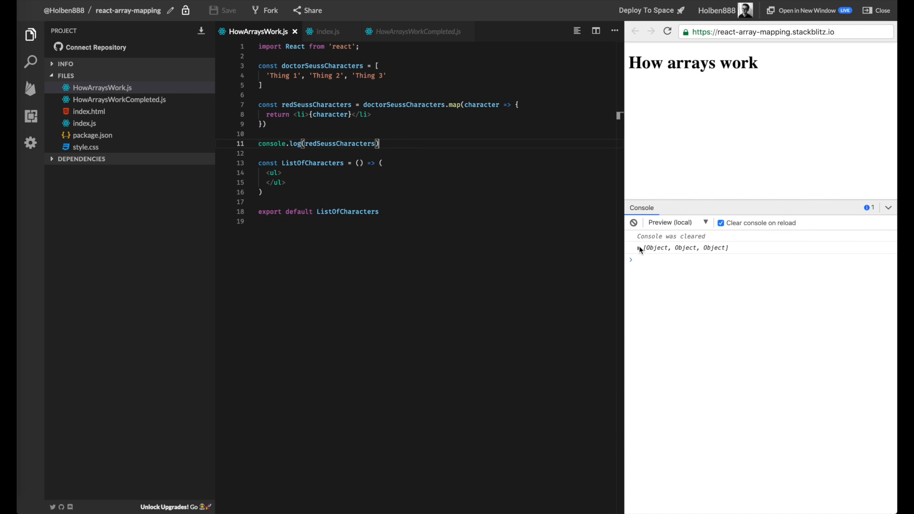
click(631, 248)
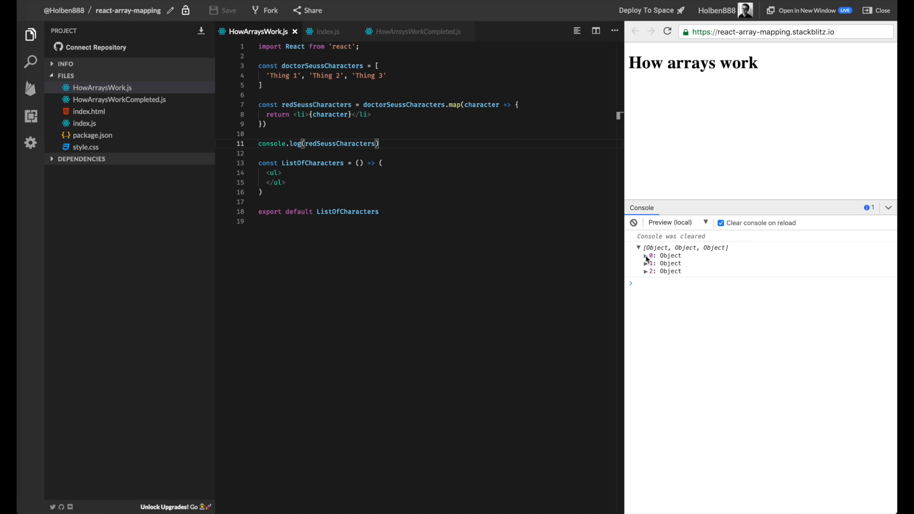
click(647, 255)
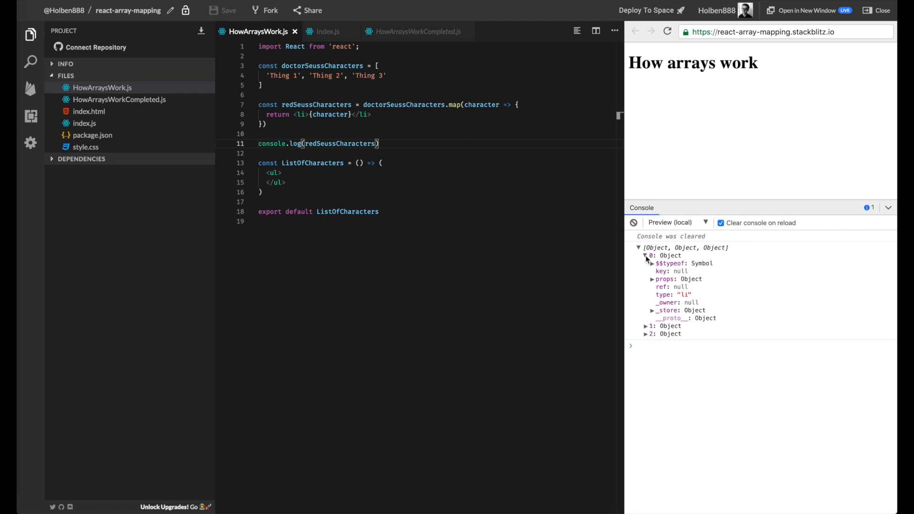
mouse_move(658, 268)
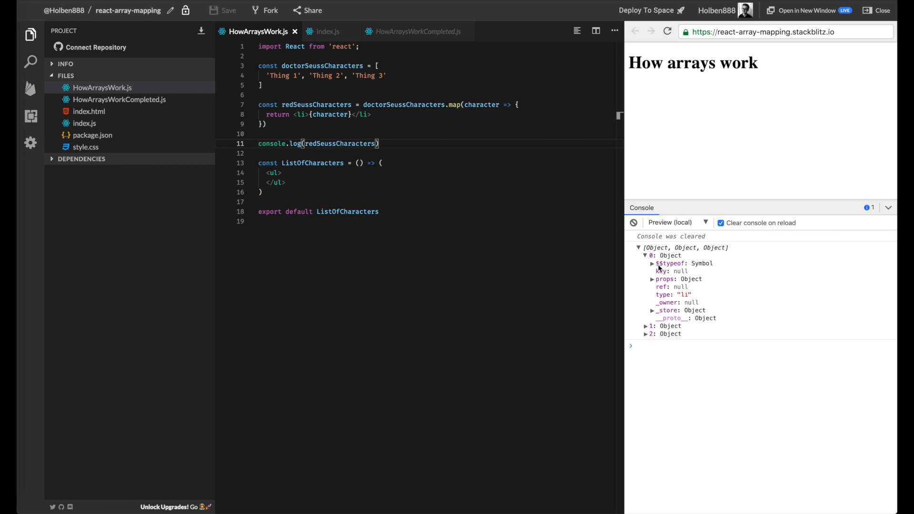
mouse_move(654, 282)
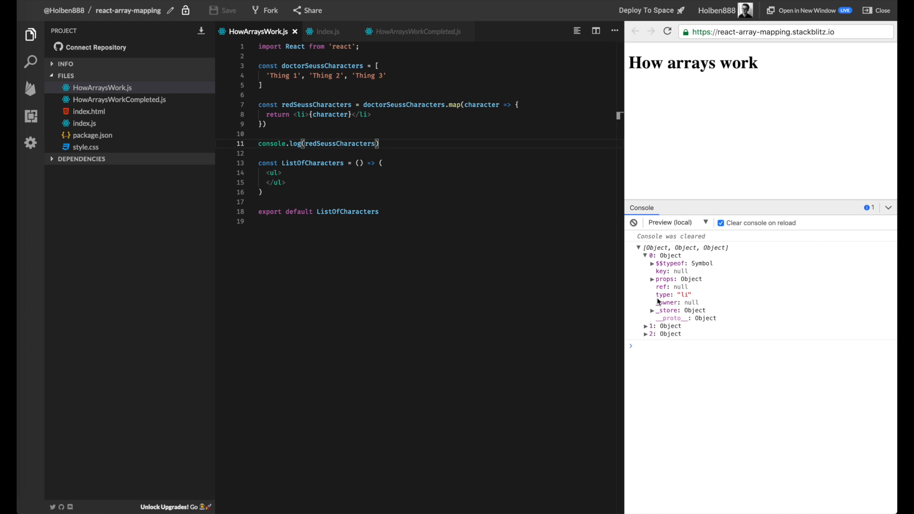
mouse_move(671, 298)
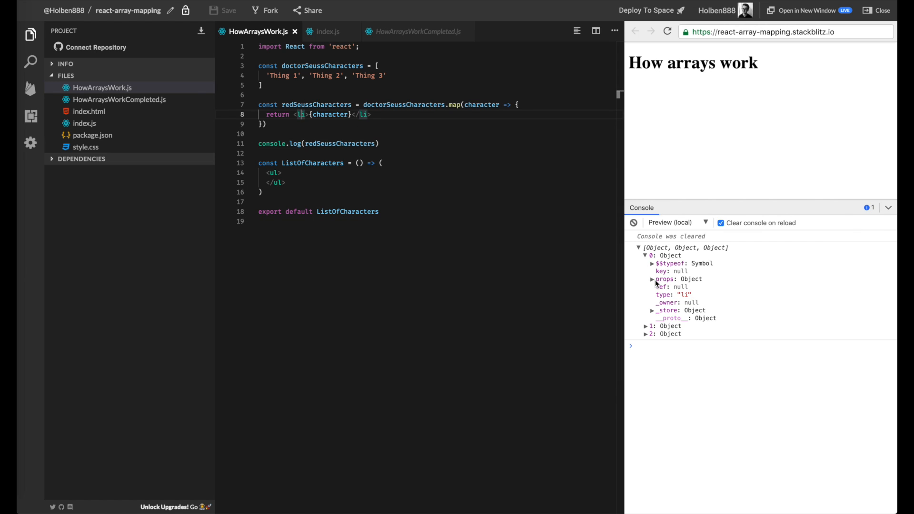
click(652, 278)
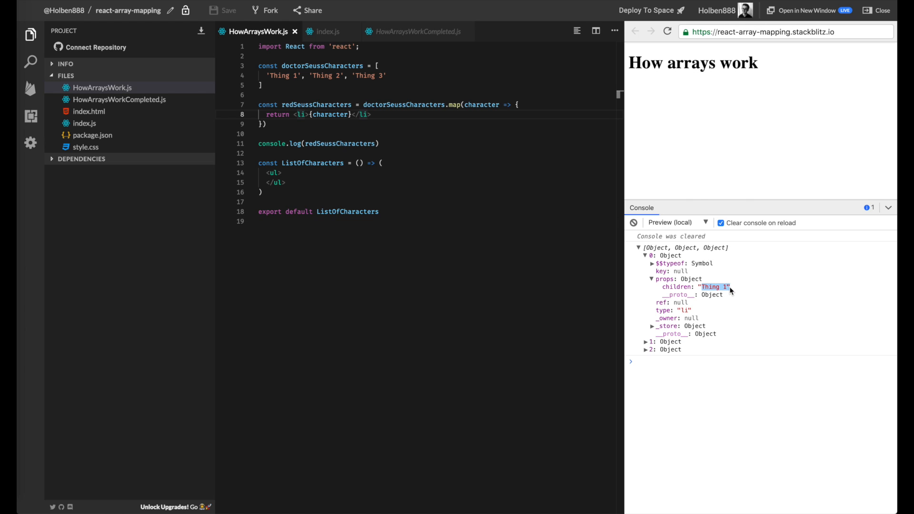
mouse_move(663, 290)
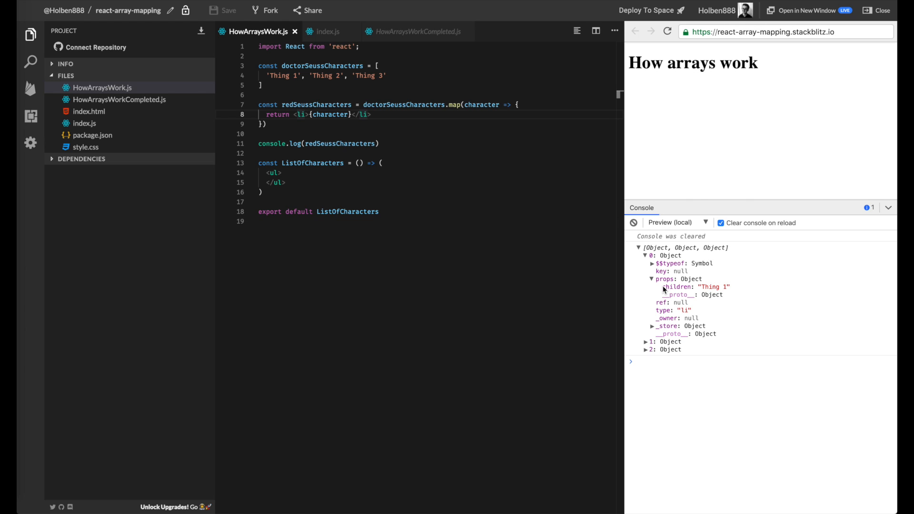
click(649, 279)
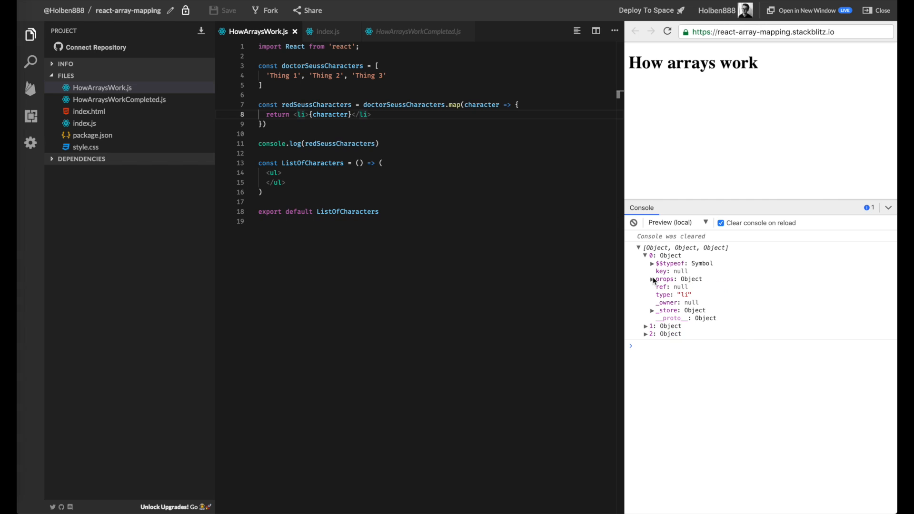
click(640, 248)
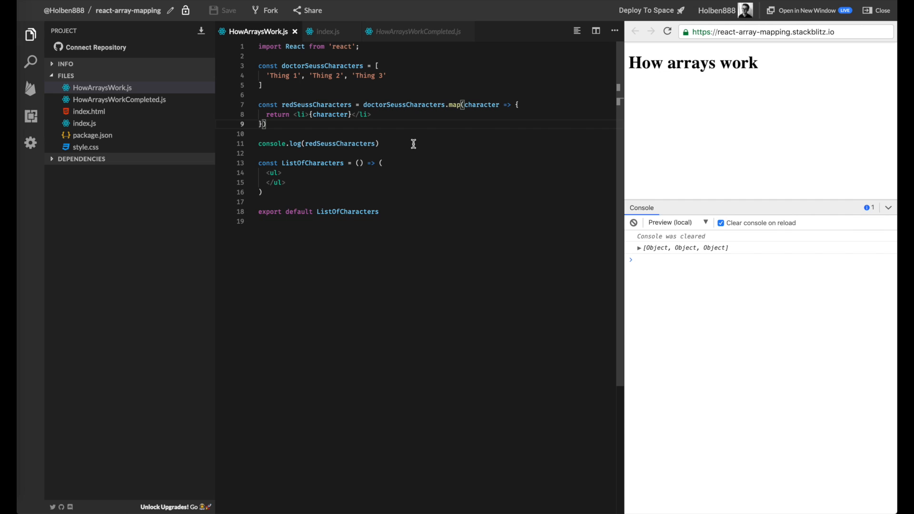
Insert {redSeussCharacters} on a new line inside the ul to render Thing 1–3 bullets
double_click(317, 104)
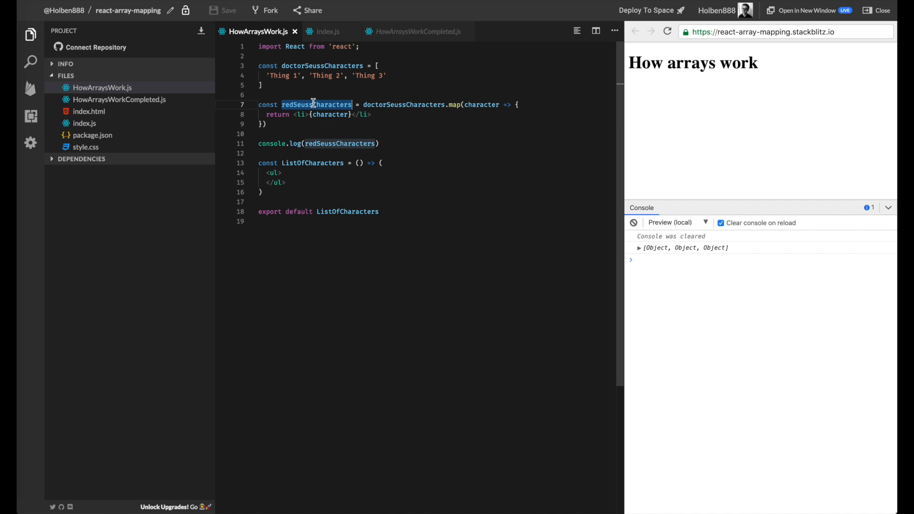
click(284, 172)
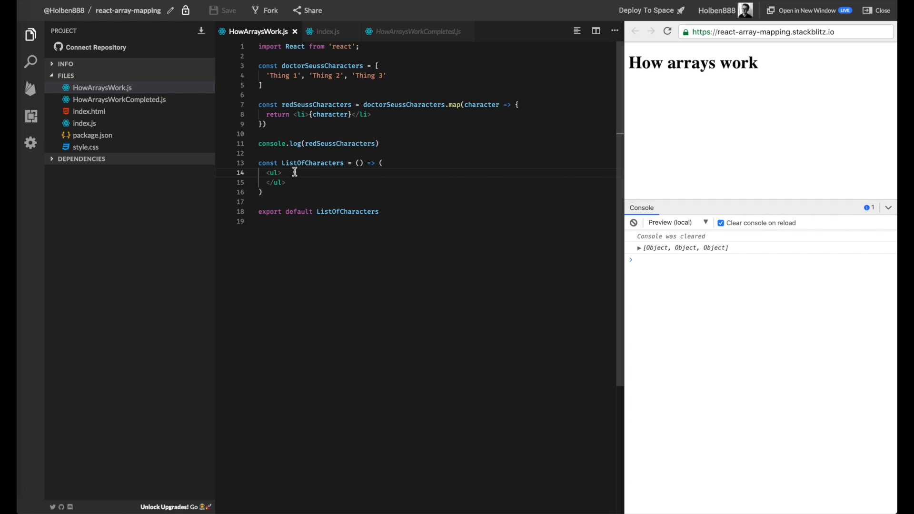
mouse_move(317, 176)
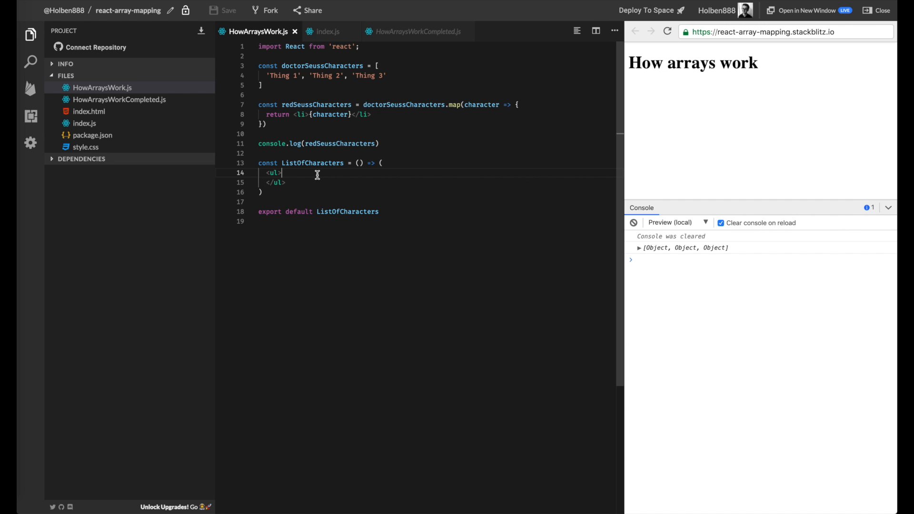
key(Enter)
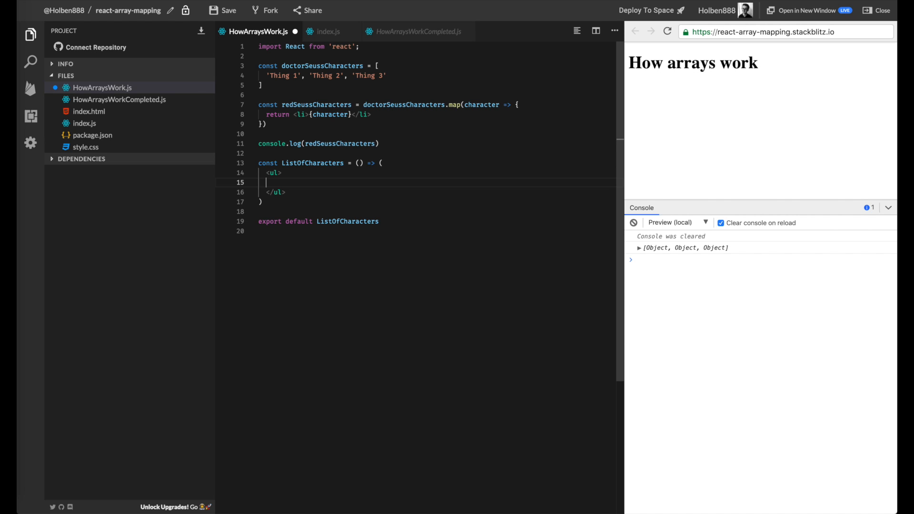
text({})
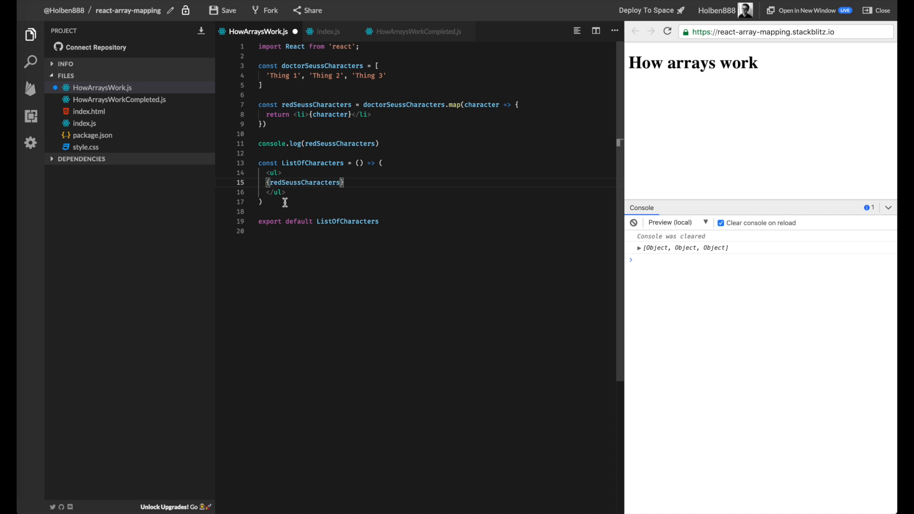
click(228, 10)
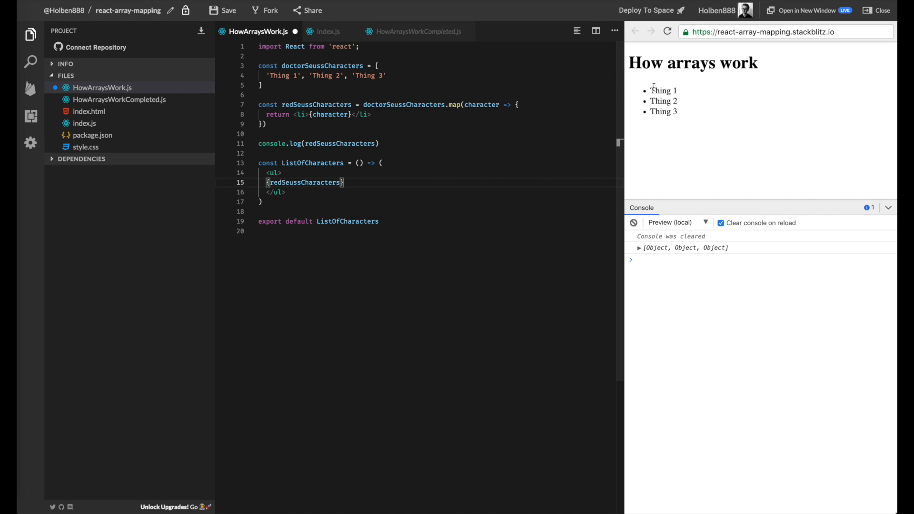
mouse_move(606, 97)
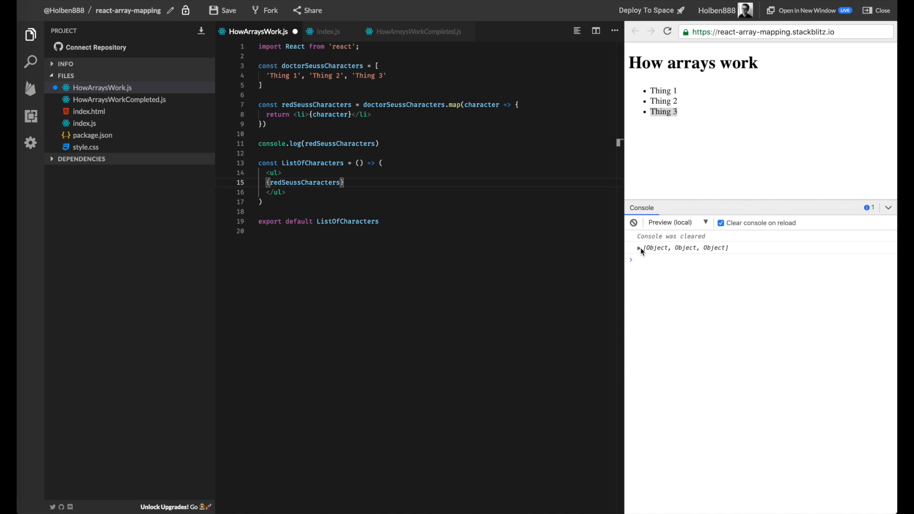
Paste the doctorSeussCharacters map in place of {redSeussCharacters} and remove the old constant
click(639, 248)
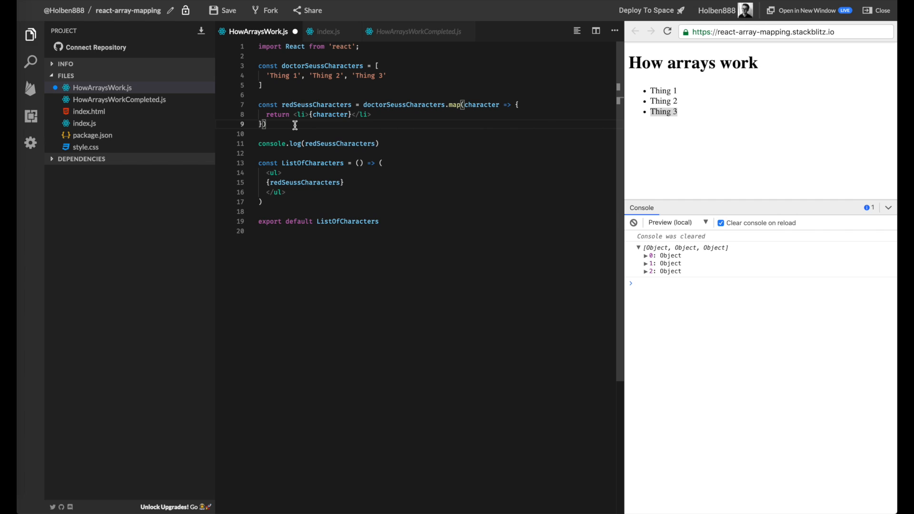
mouse_move(322, 94)
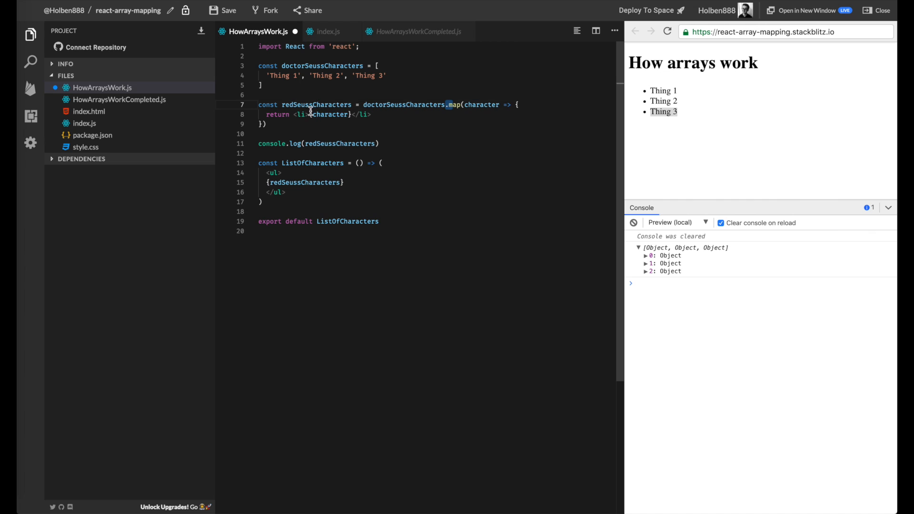
double_click(305, 182)
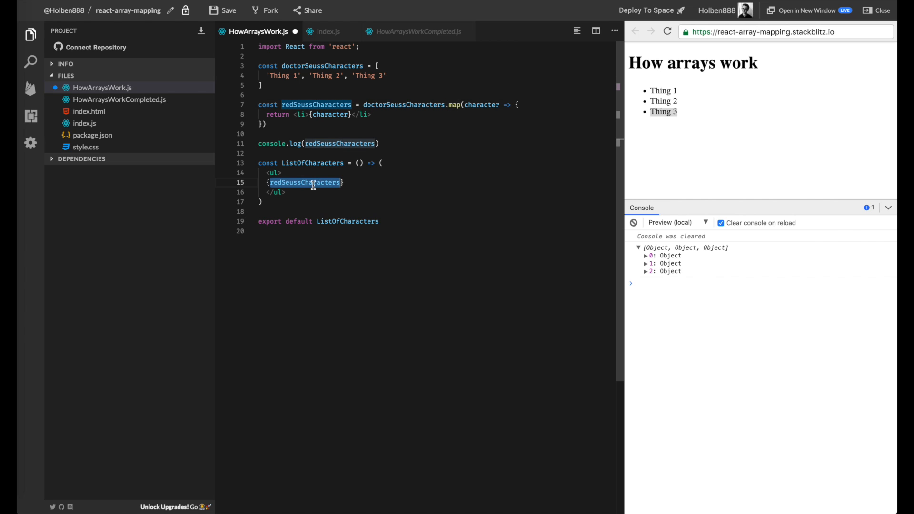
click(366, 105)
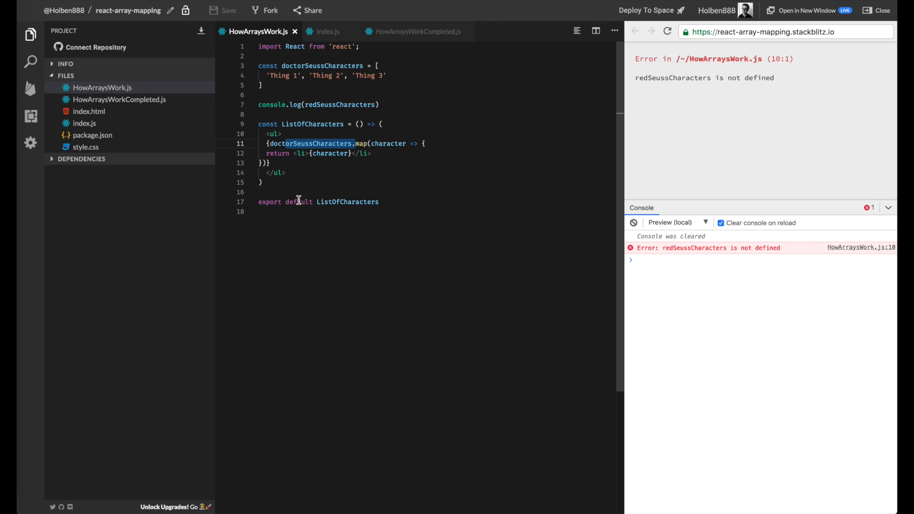
mouse_move(360, 187)
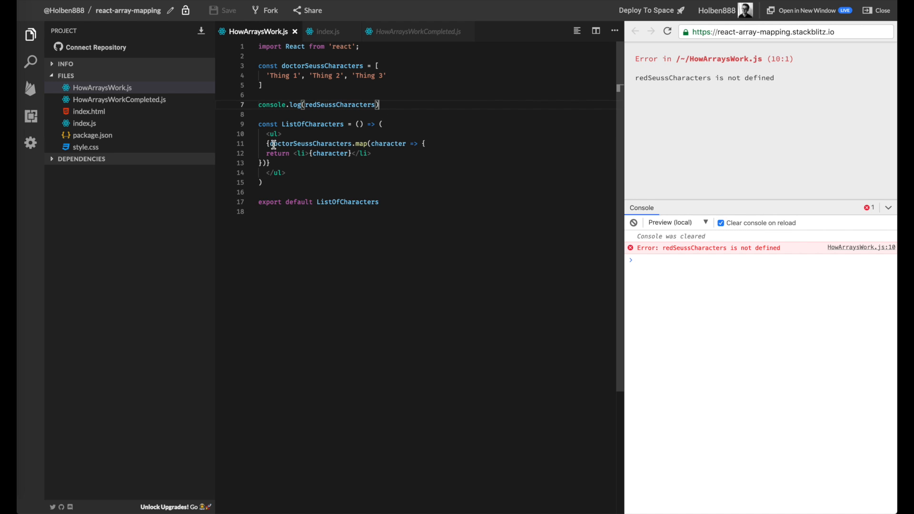
Delete the console.log and drop return so the map arrow returns the li directly
key(Enter)
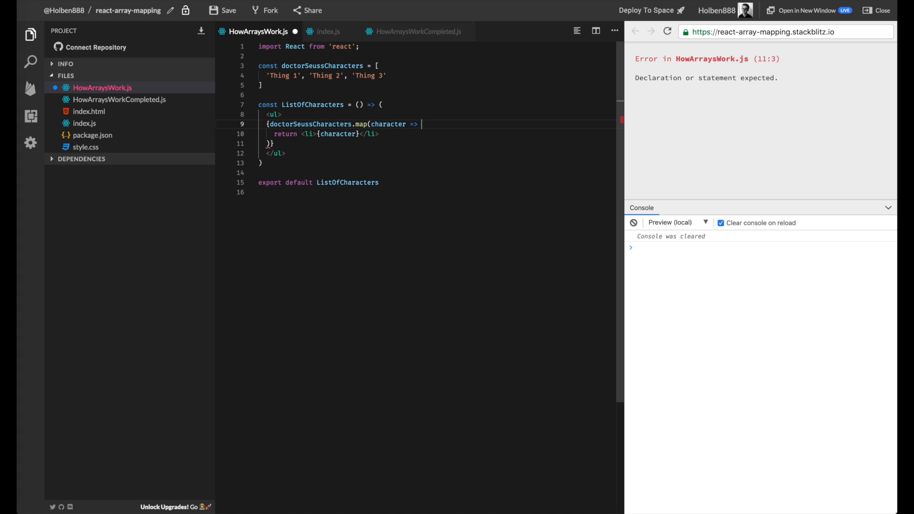
double_click(285, 134)
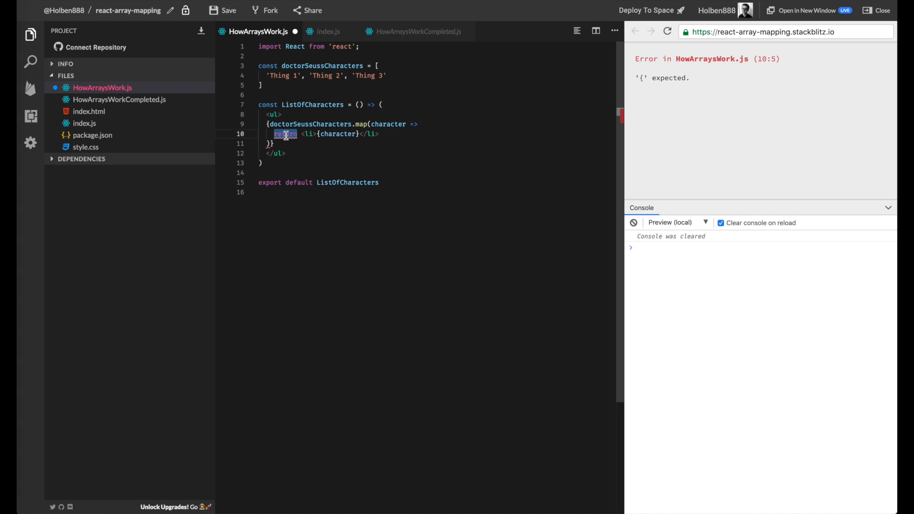
key(Backspace)
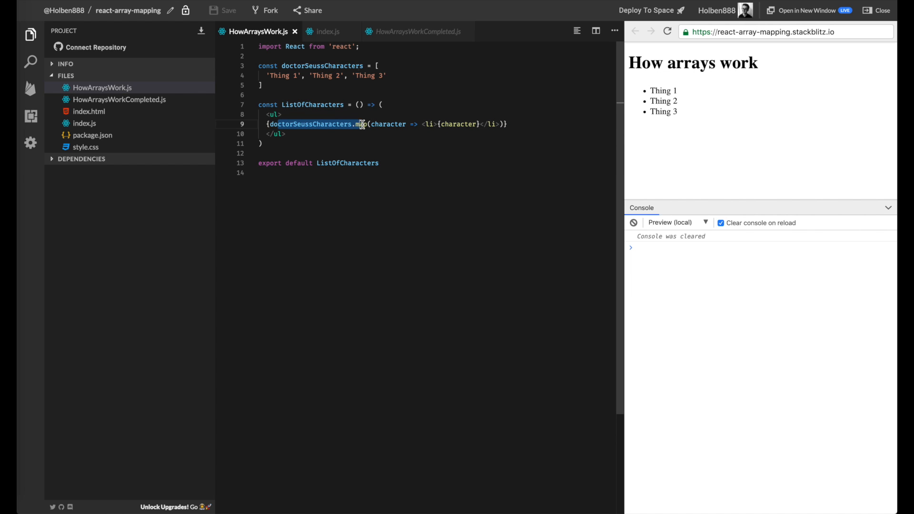
mouse_move(360, 129)
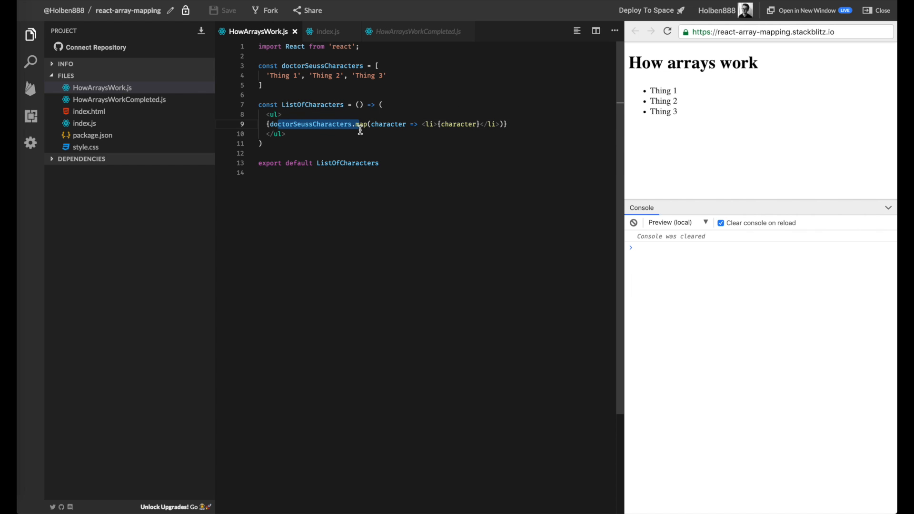
Highlight the inline map line, then switch to HowArraysWorkCompleted.js in the Files sidebar
double_click(388, 124)
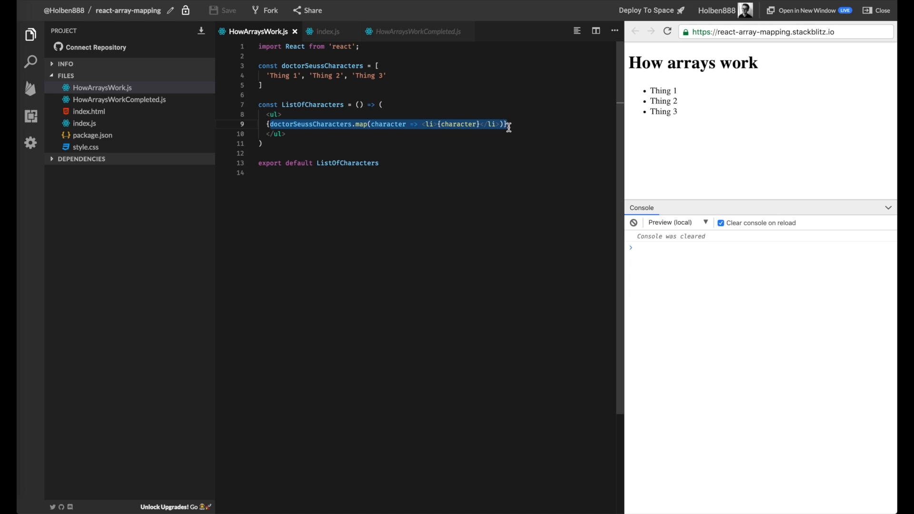
mouse_move(290, 133)
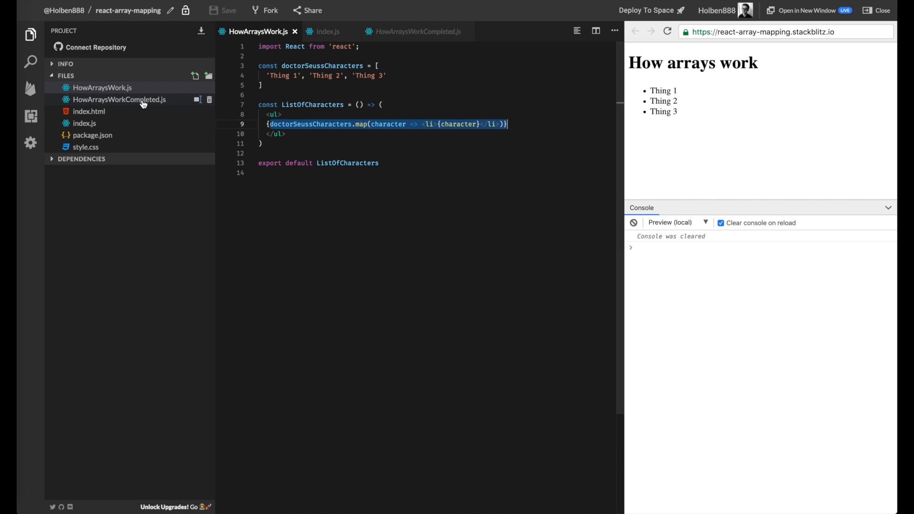
click(119, 99)
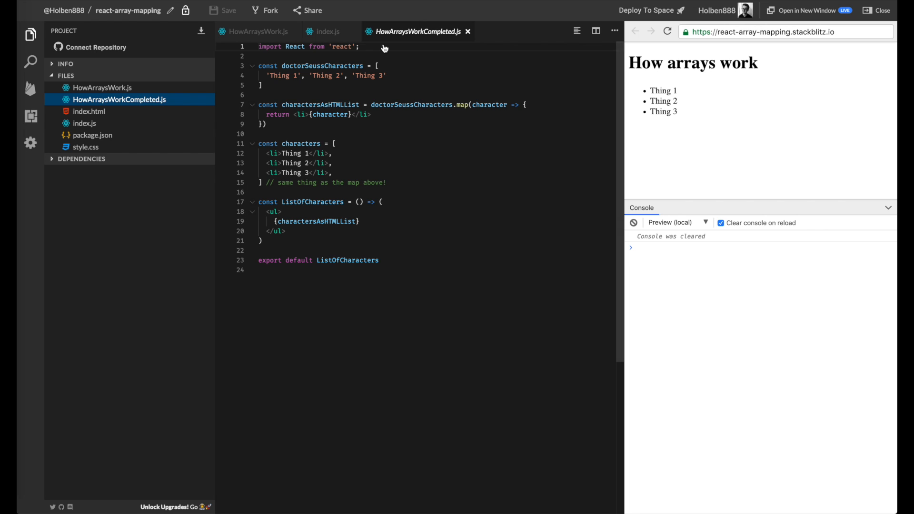